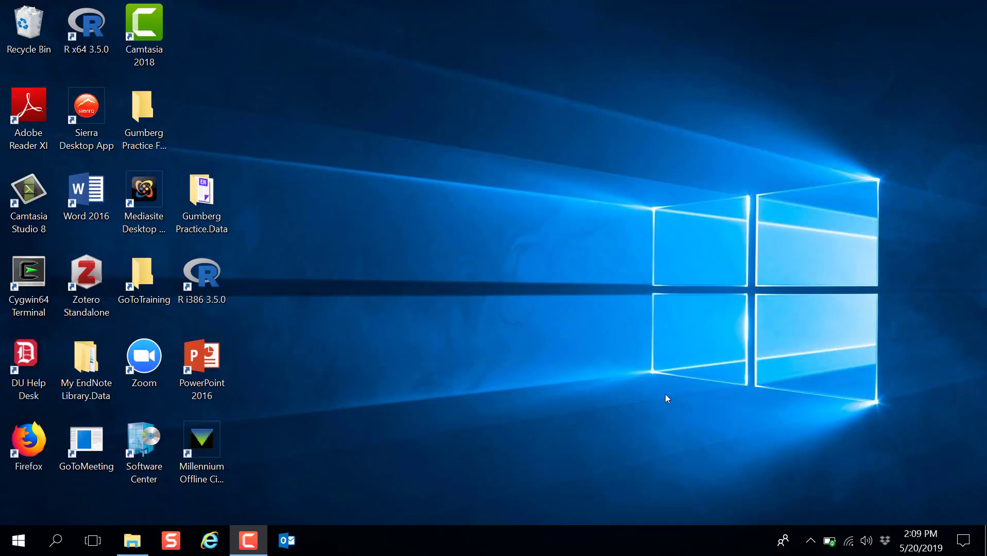
mouse_move(475, 405)
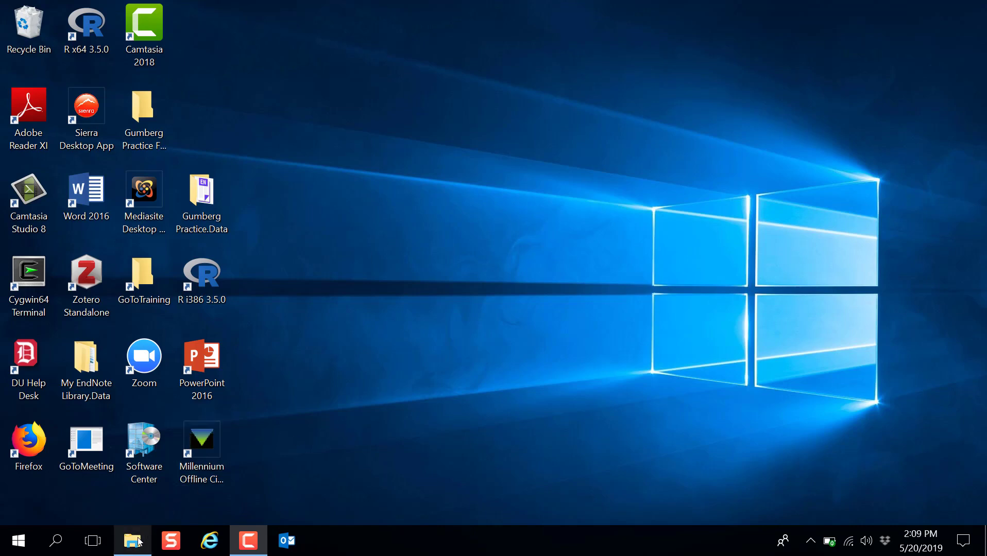
Browse from the Desktop into Gumberg Practice.Data and its My EndNote Library.Data folder.
click(132, 541)
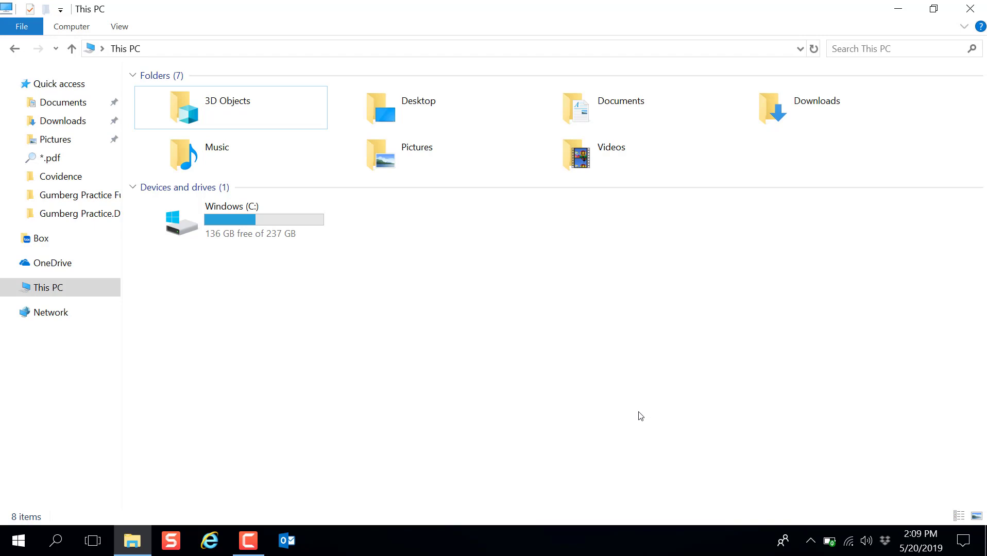
mouse_move(520, 261)
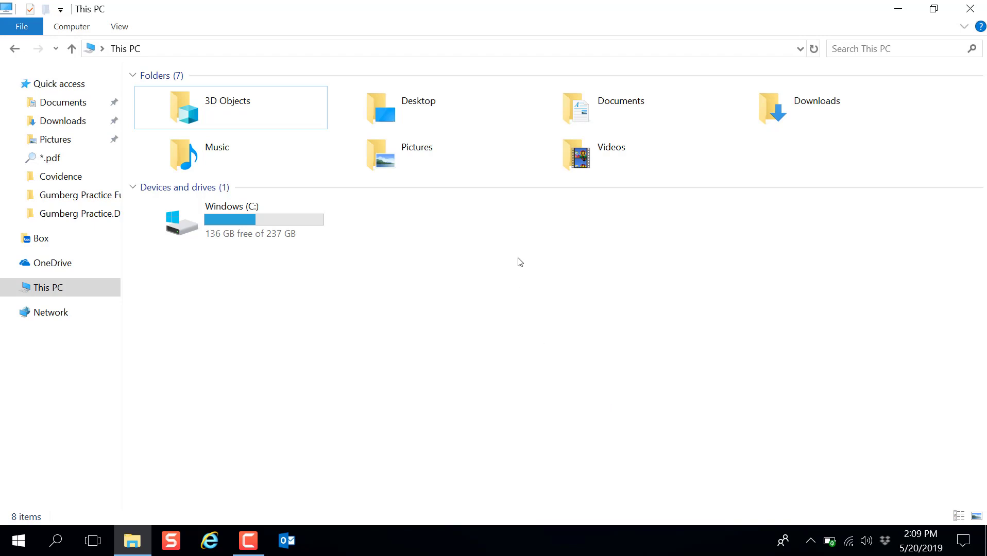
double_click(417, 111)
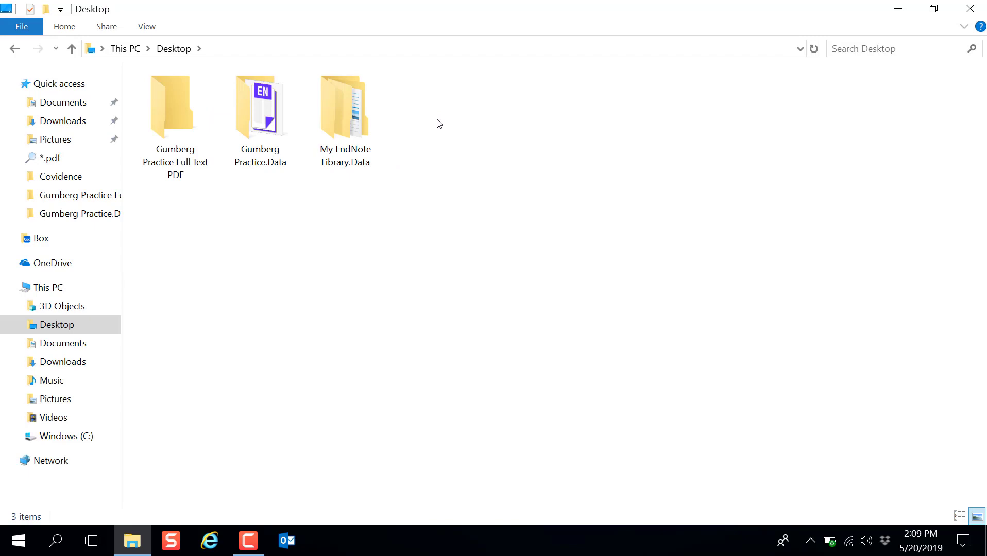
click(259, 107)
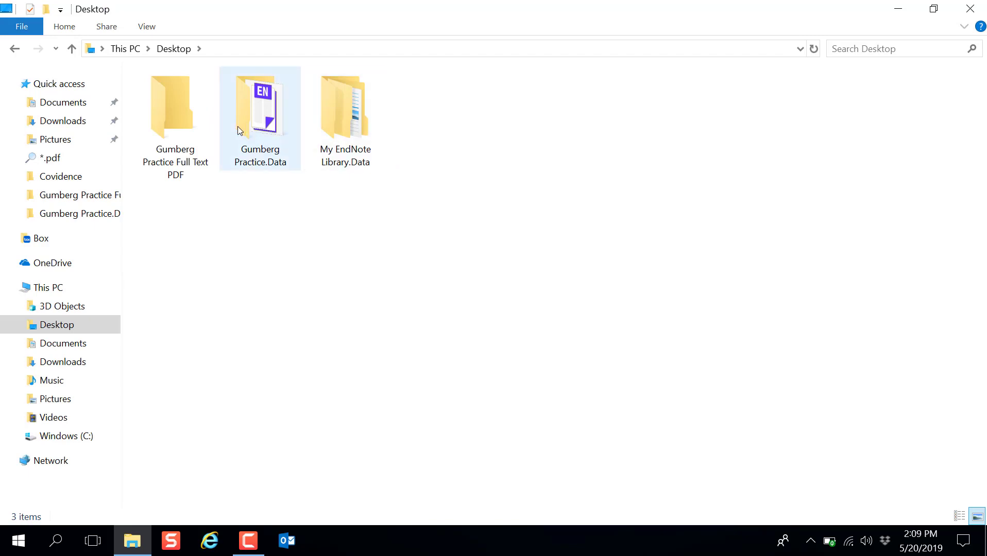
double_click(260, 107)
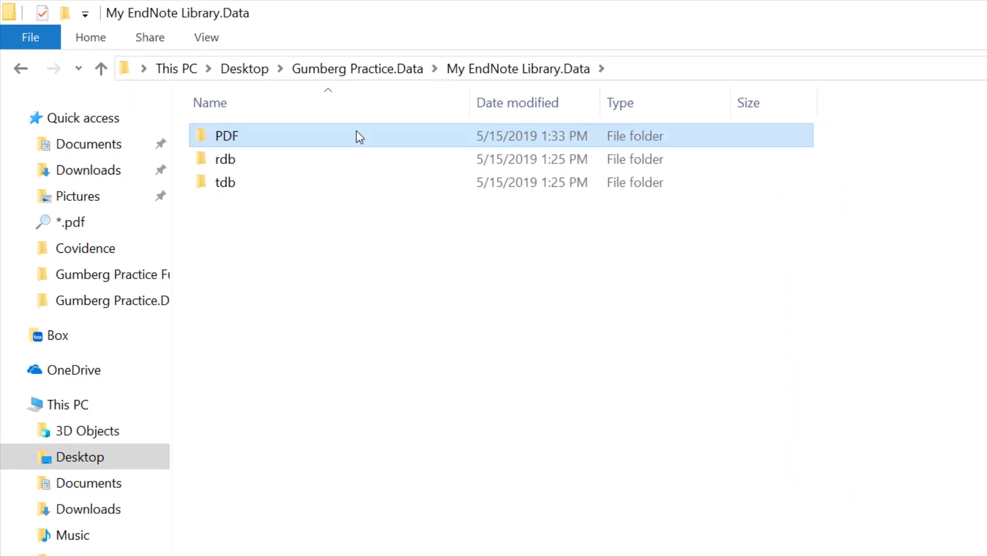
Search the library's PDF folder for *.pdf, listing eight article PDFs with Mundy-2015 selected.
double_click(226, 135)
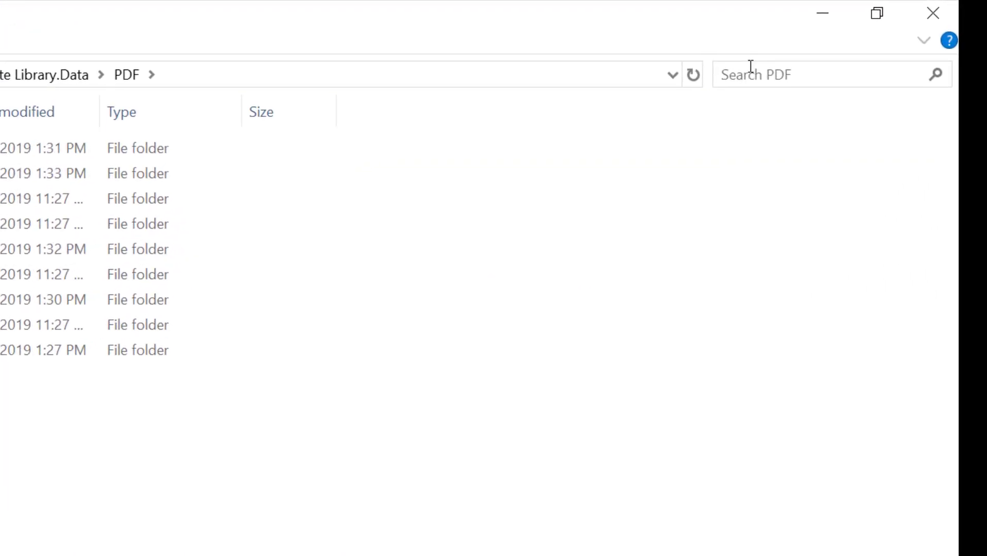
text(*)
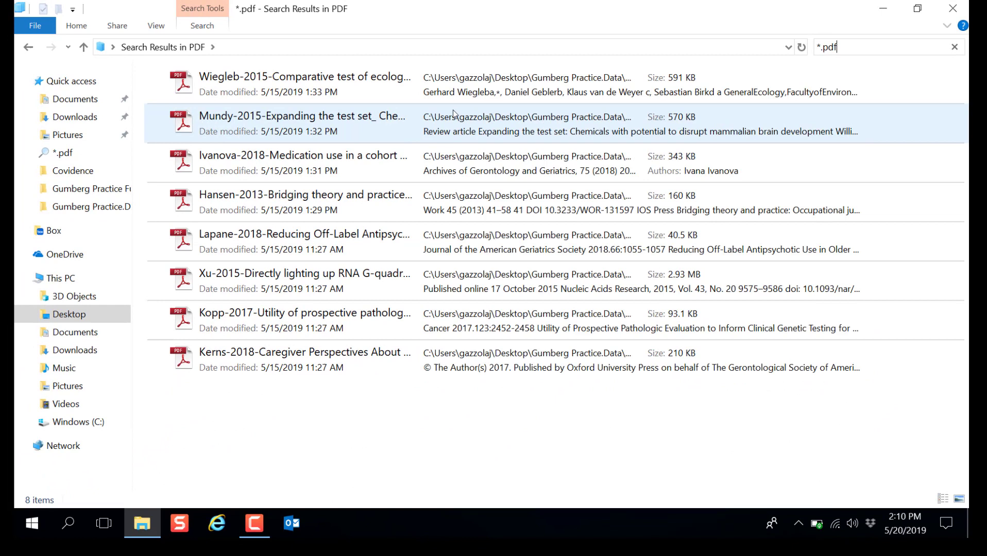
click(305, 124)
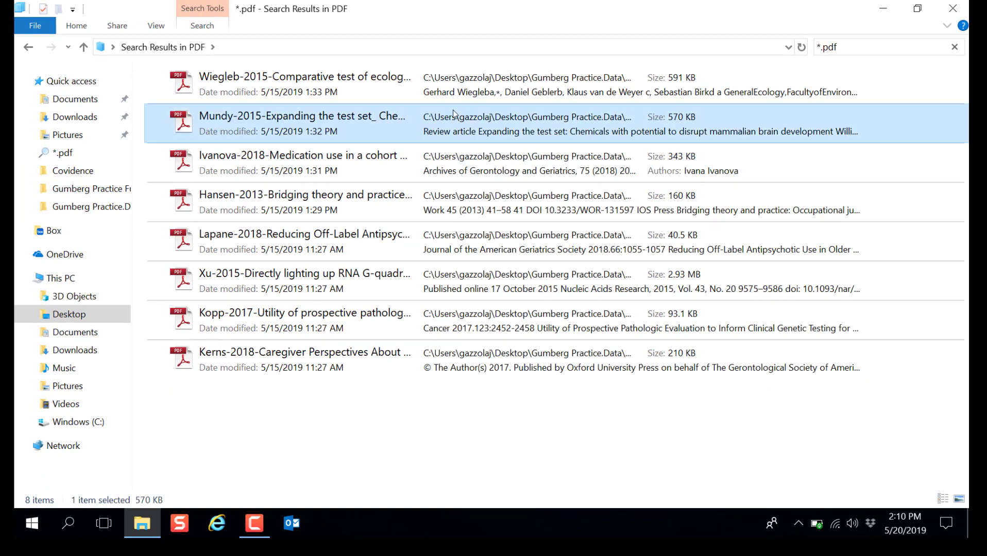
Select all eight found PDFs (4.89 MB) and copy them with Ctrl+A, Ctrl+C.
key(ctrl+a)
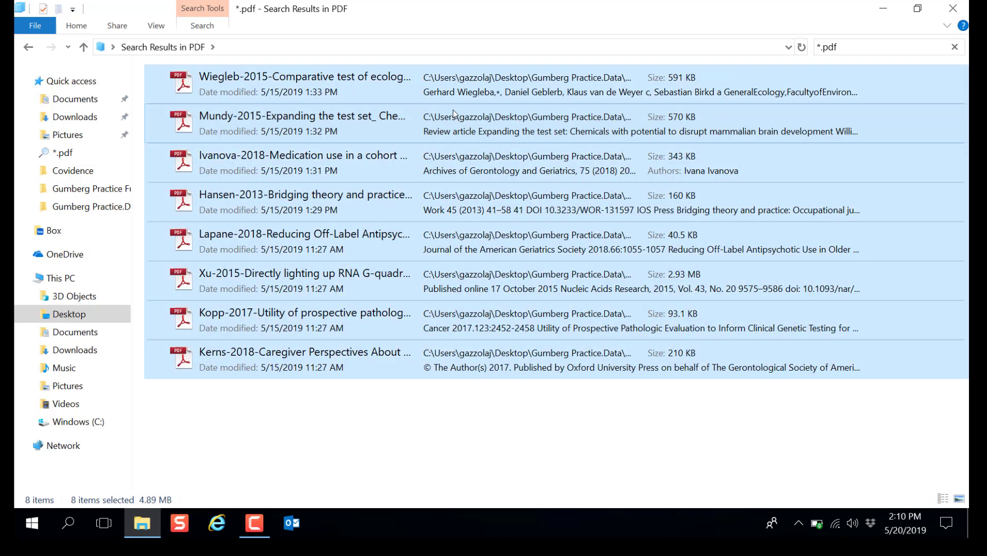
mouse_move(229, 61)
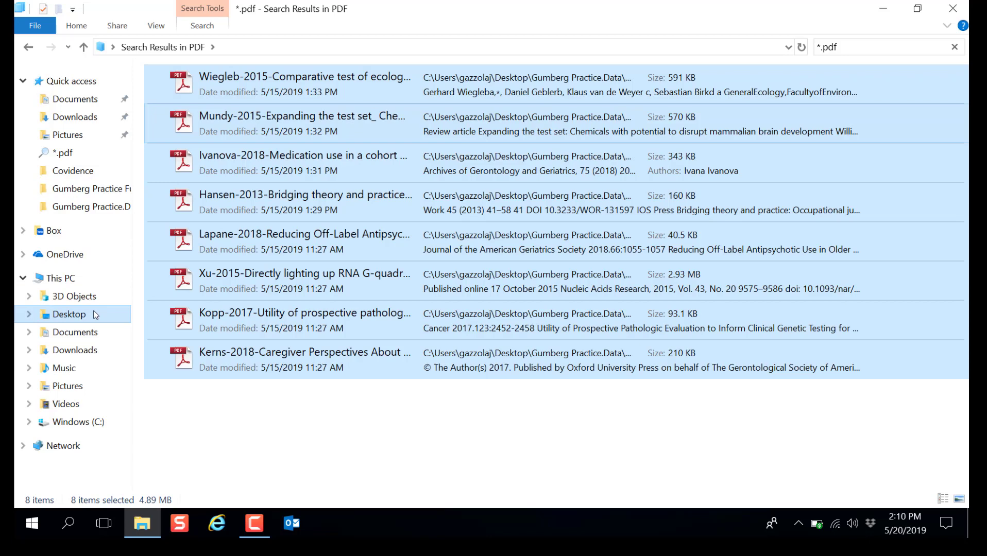
Paste the eight PDFs into the Desktop's Gumberg Practice Full Text PDF folder and clear the selection.
click(70, 315)
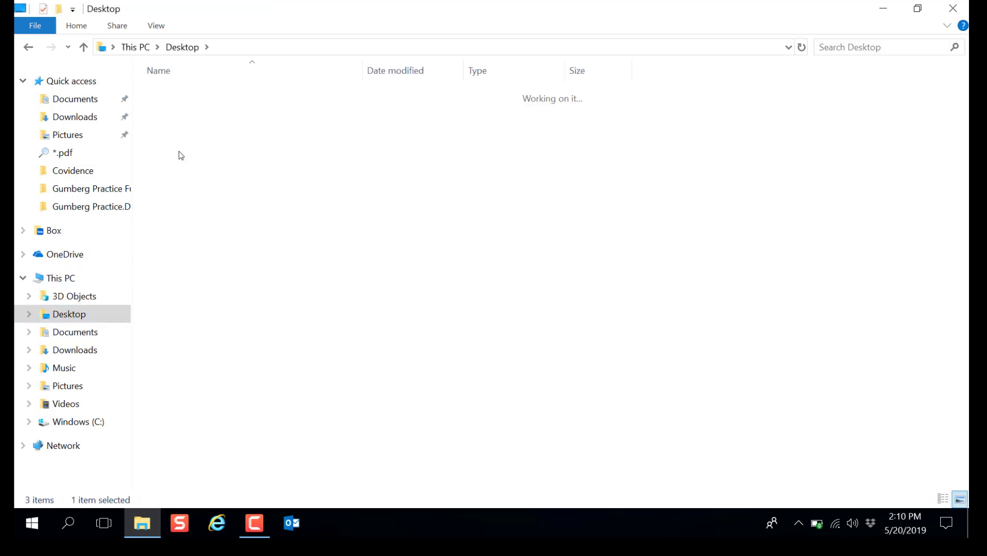
double_click(92, 189)
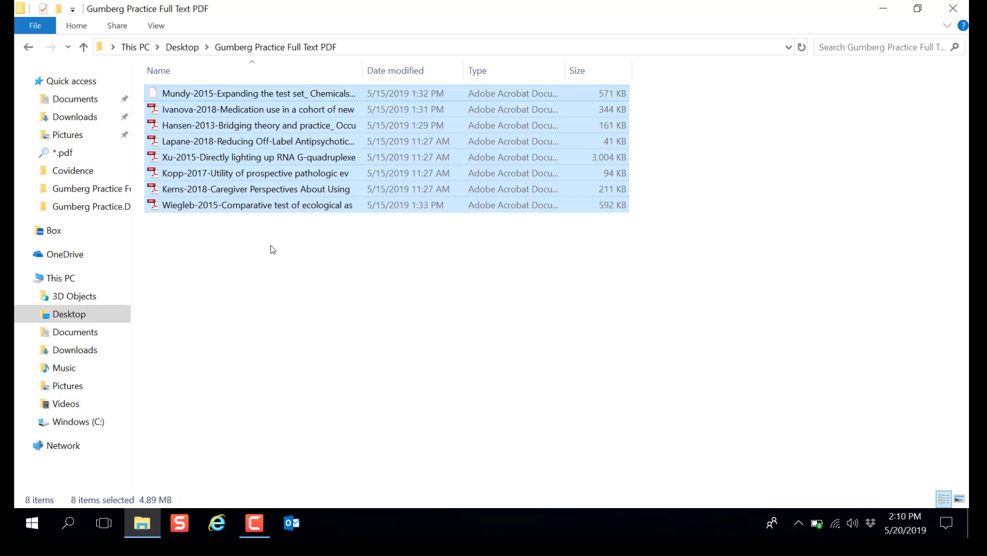
click(278, 257)
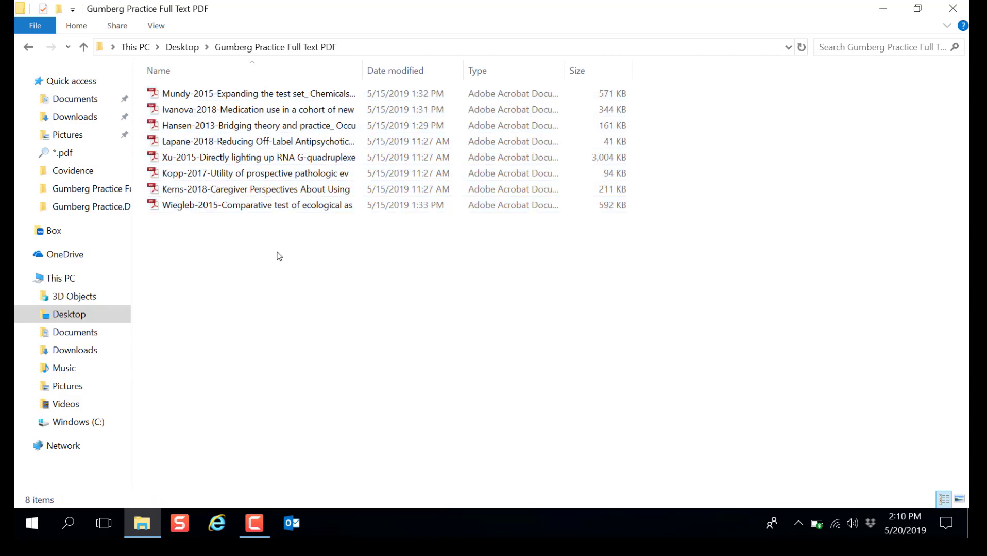